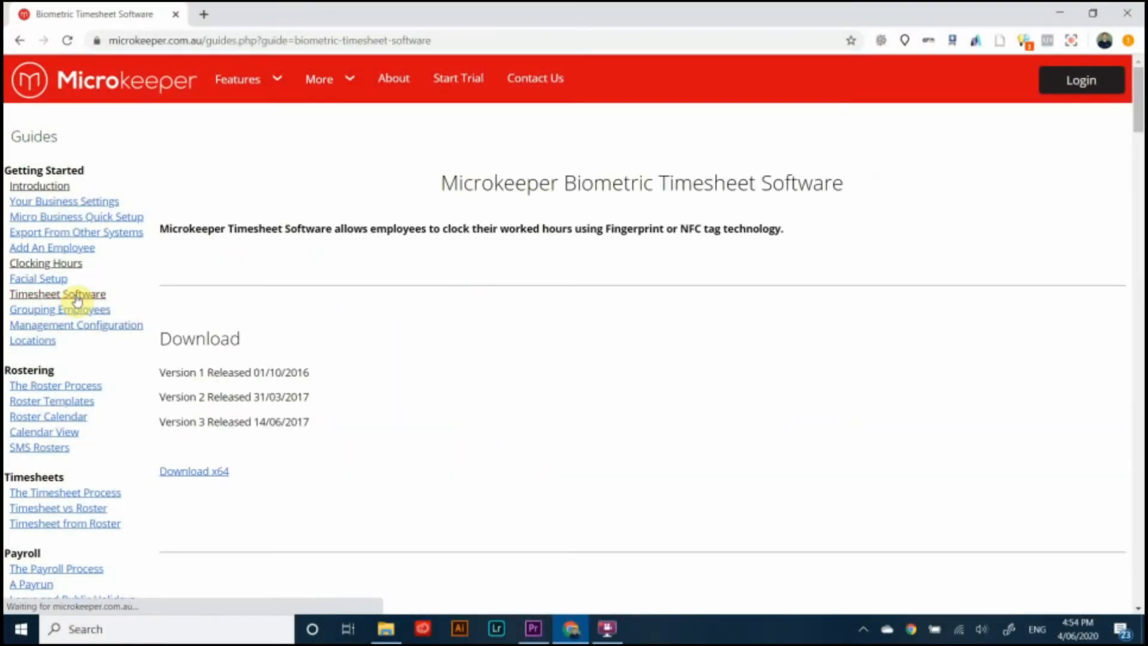
Step: Run the downloaded Microkeeper Timesheets .msi, keeping the default Program Files folder for Everyone
click(193, 471)
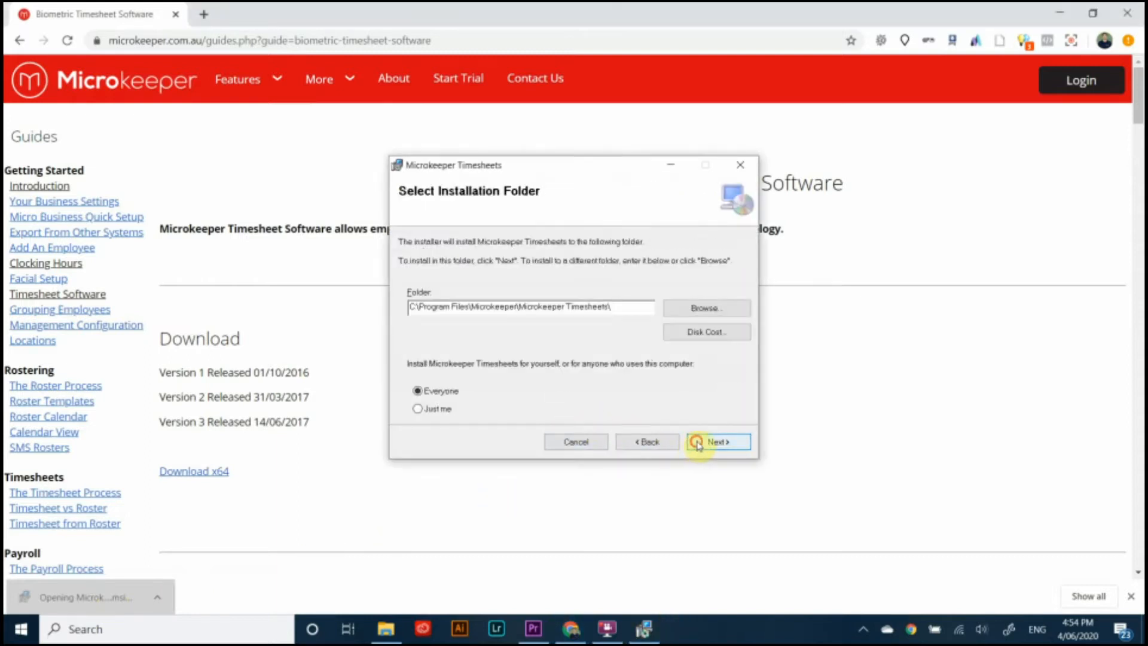
click(717, 441)
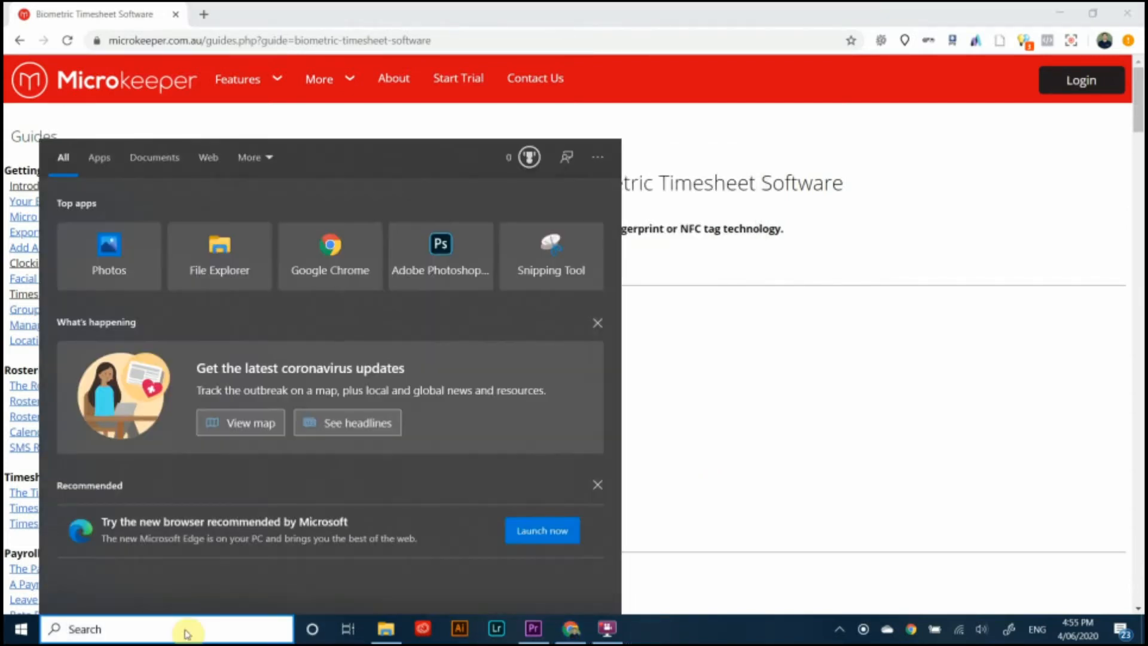
Step: Search Windows for 'microkeeper Timesheets' and launch the Best match app
text(mobirise4)
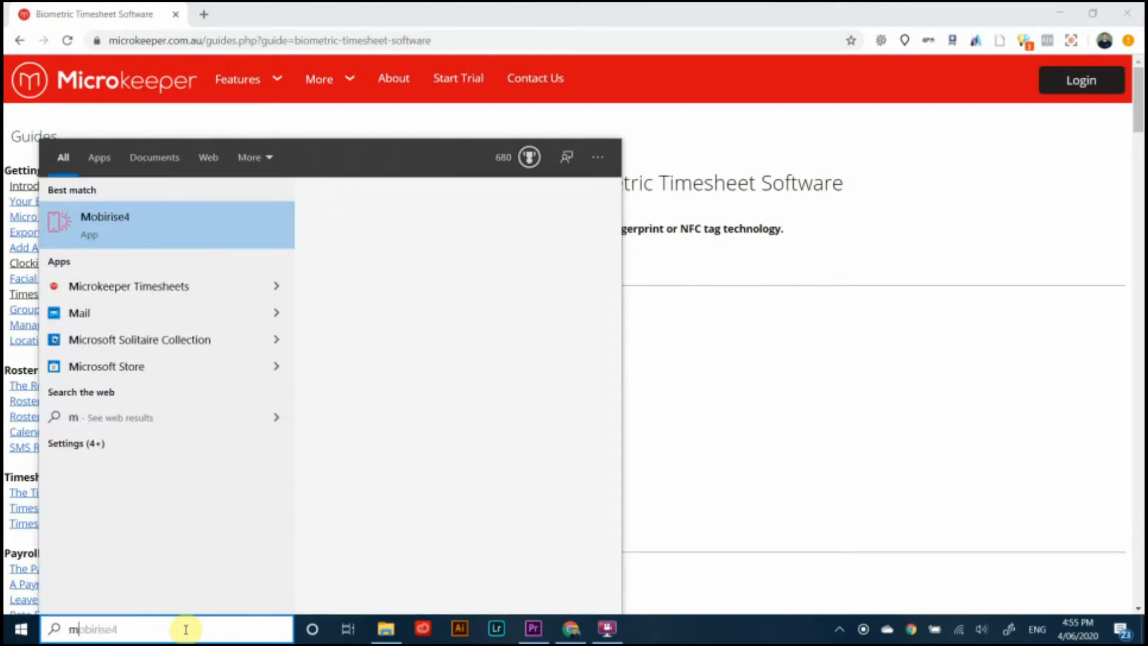
text(microkeeper Timesheets)
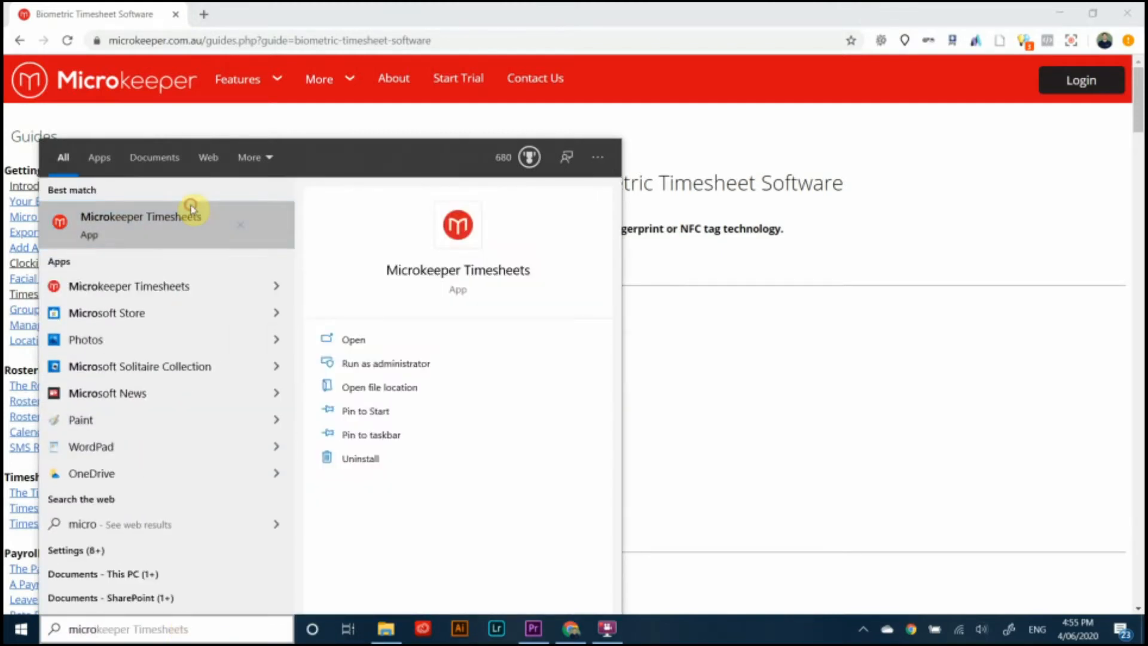
click(353, 339)
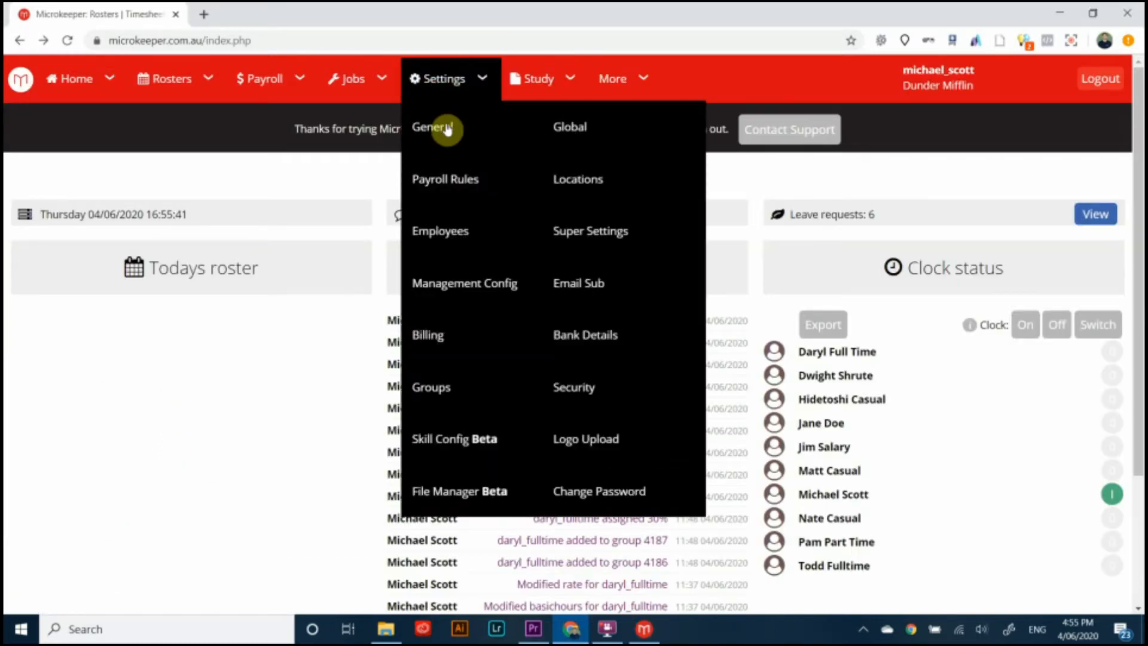
Step: Go to Settings > Global and highlight the Username value for copying
click(433, 126)
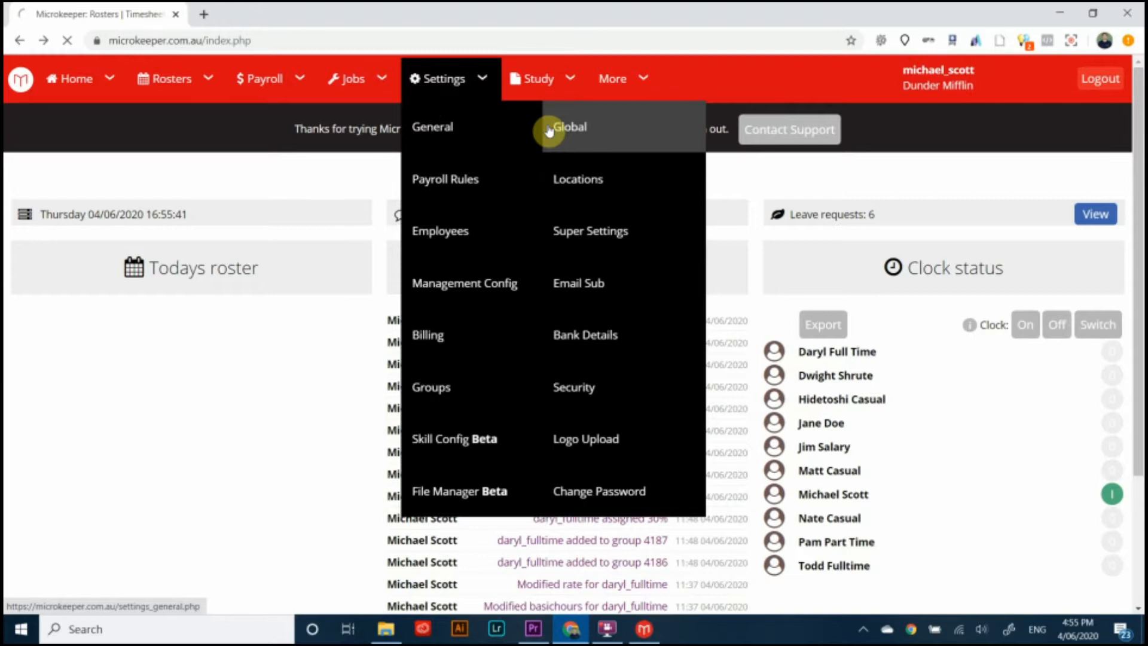
click(570, 126)
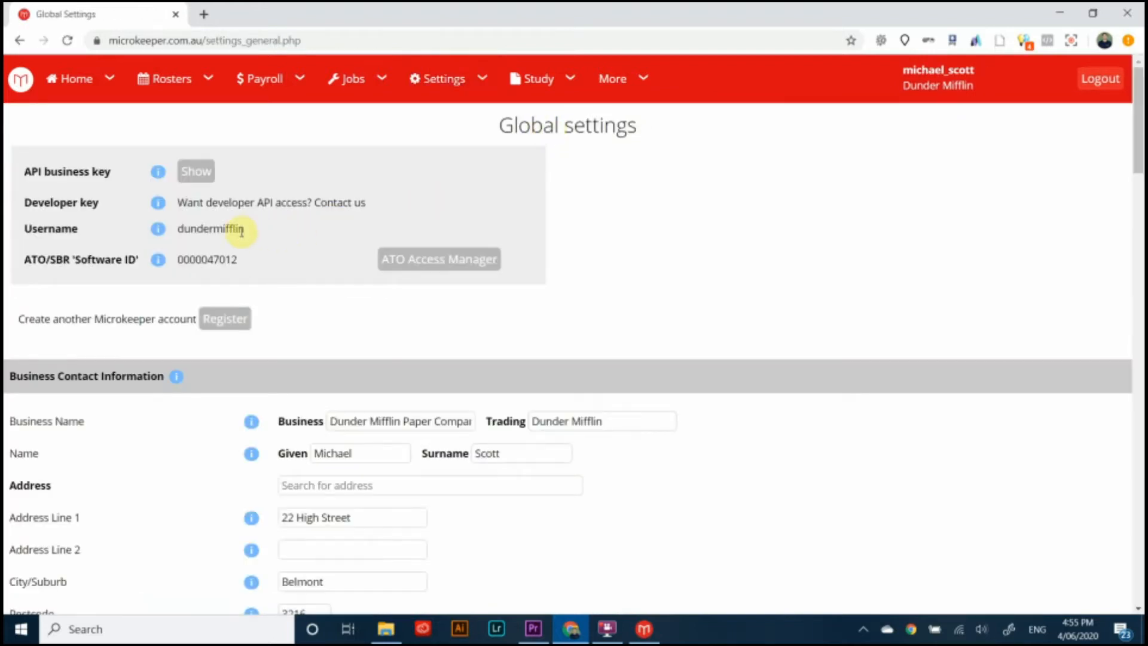
mouse_move(248, 234)
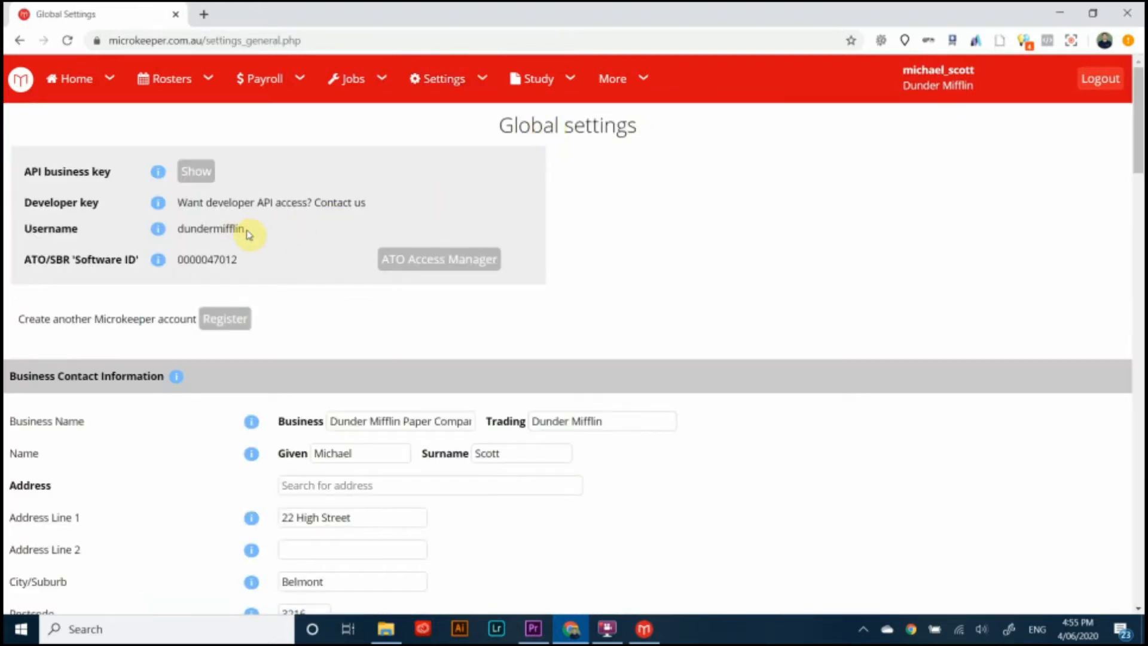
double_click(210, 228)
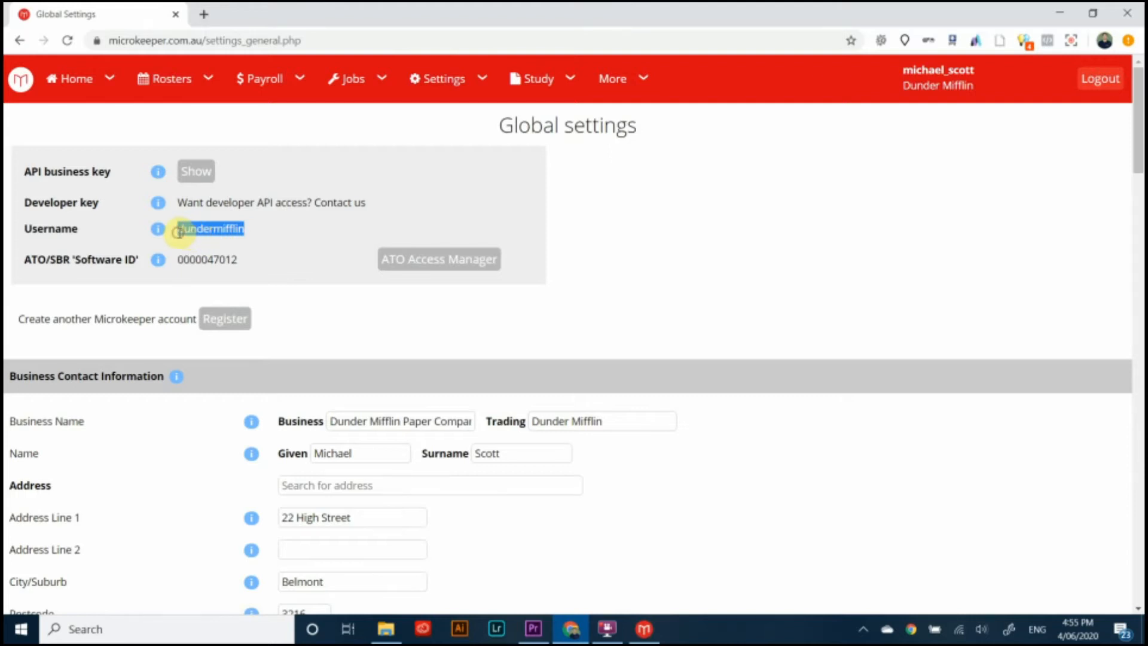